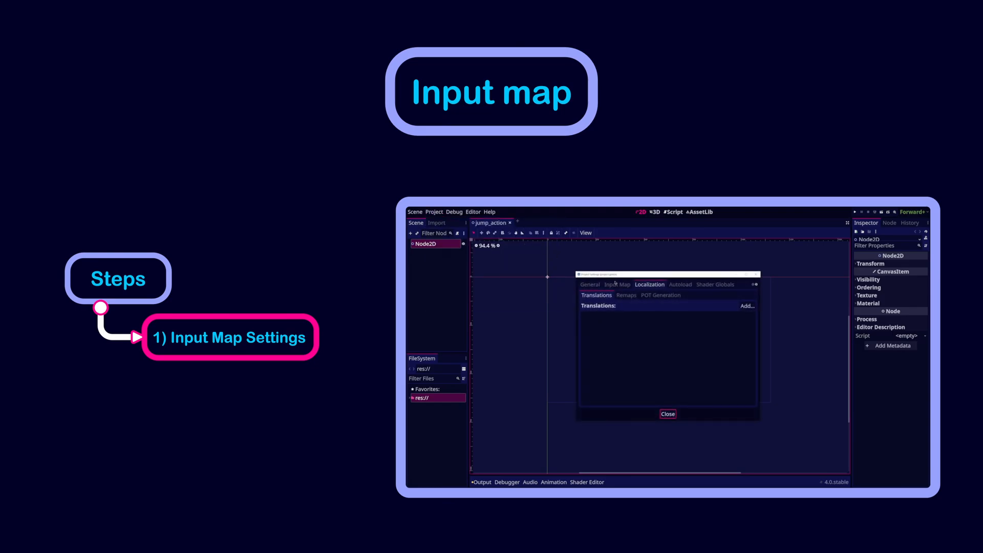
Add a new input action named 'jump' in the Input Map.
left_click(618, 285)
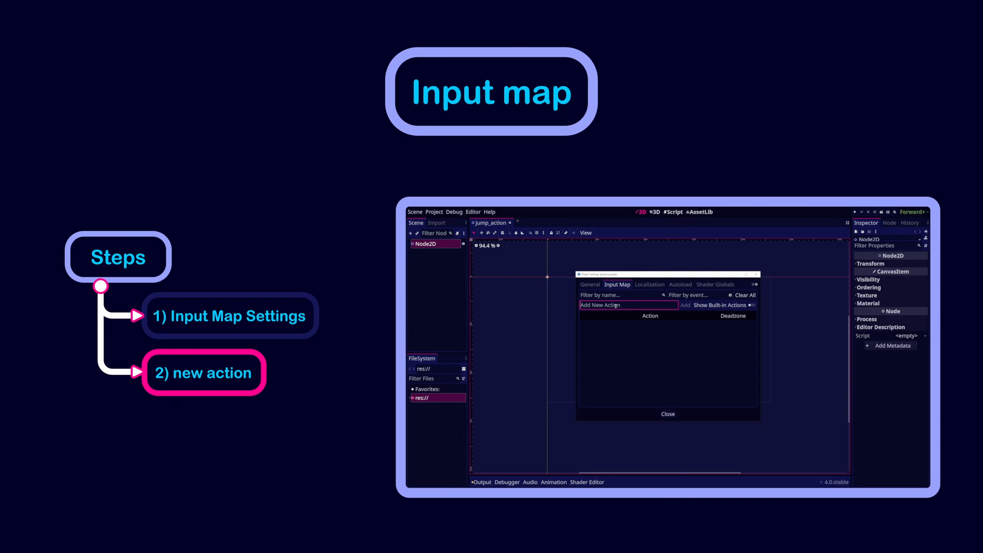
type("jump")
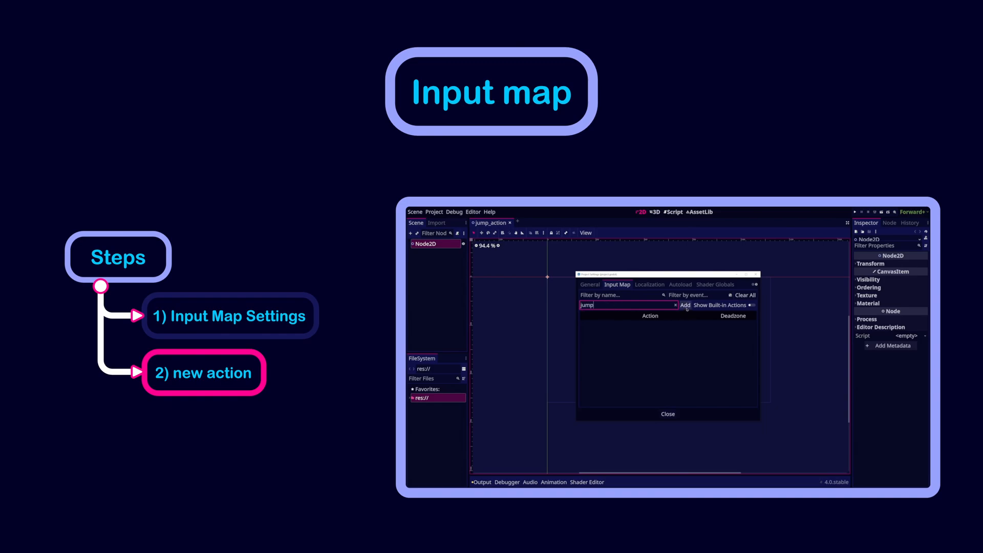
left_click(685, 304)
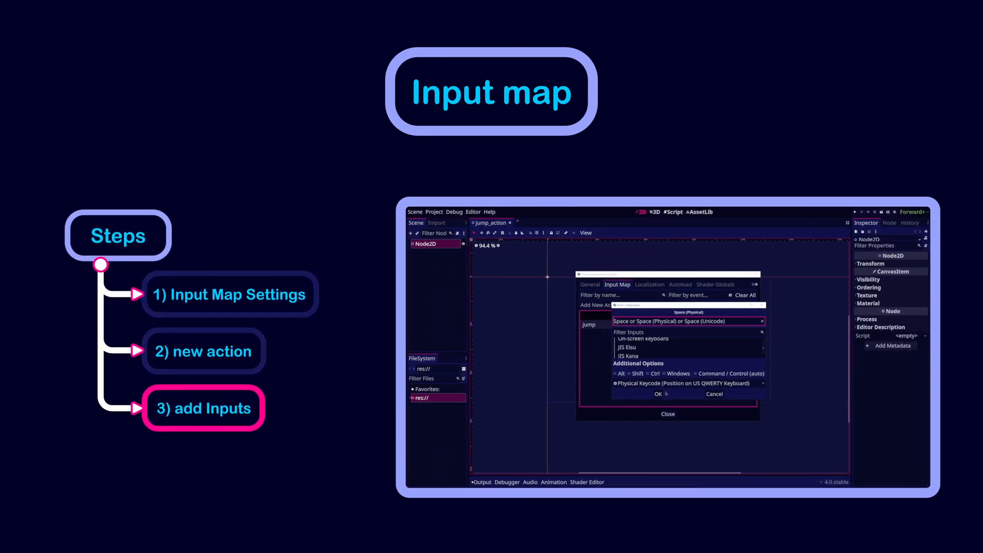
Confirm Space and the Up arrow as input events for 'jump'.
left_click(657, 394)
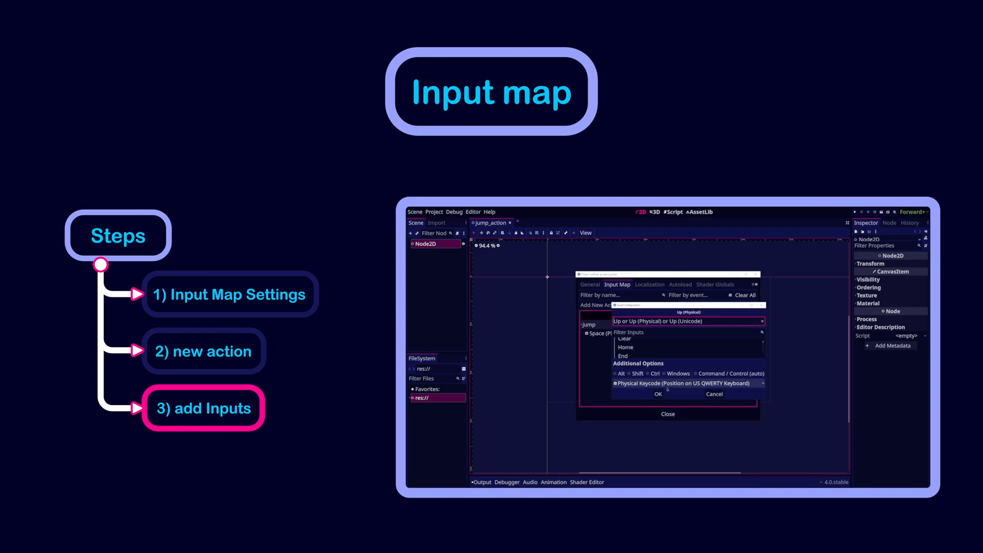
left_click(657, 393)
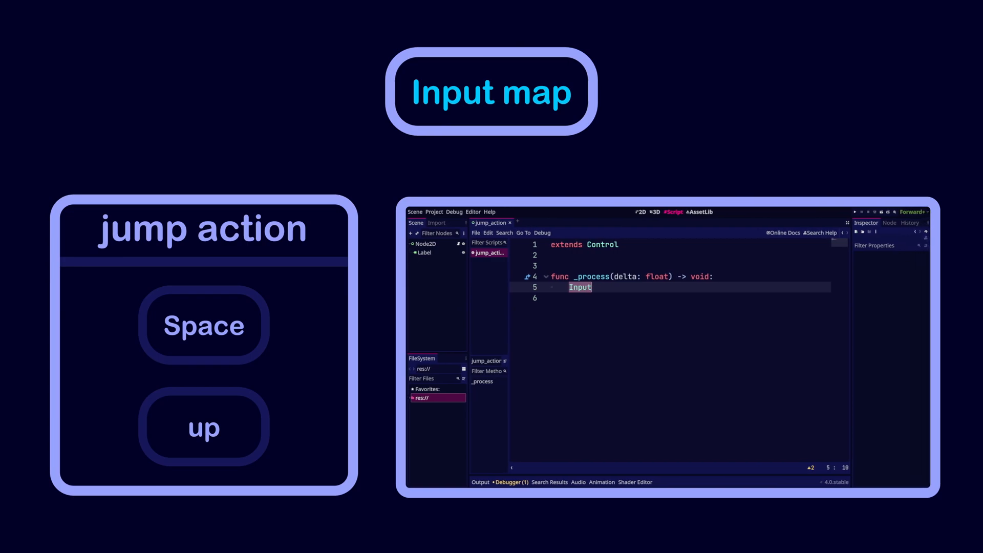
Write $Label.text = str(Input.is_action_pressed("jump")) in the _process function.
type("$Label.text = str(Input.is_action_pressed(\"jump\"))")
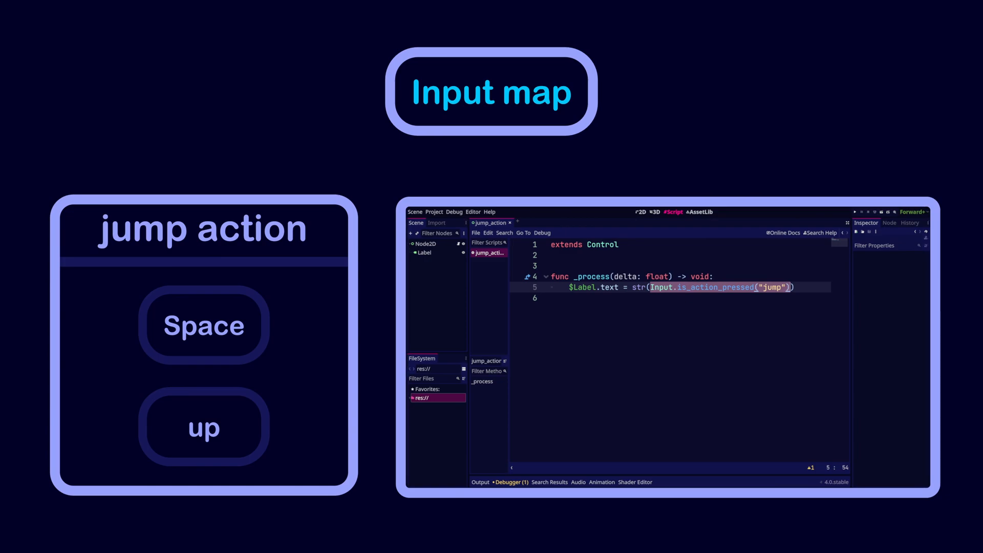